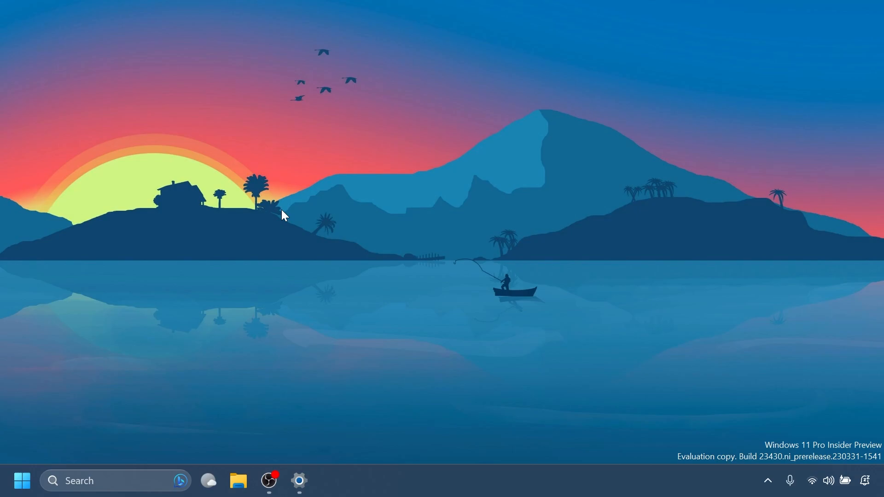
Step: Briefly bring up the Settings app from the taskbar, then close it again
click(300, 480)
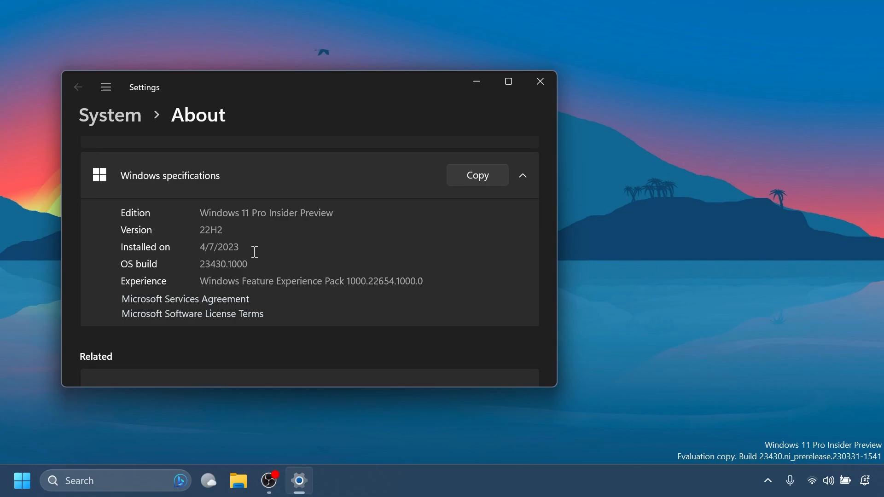
mouse_move(540, 82)
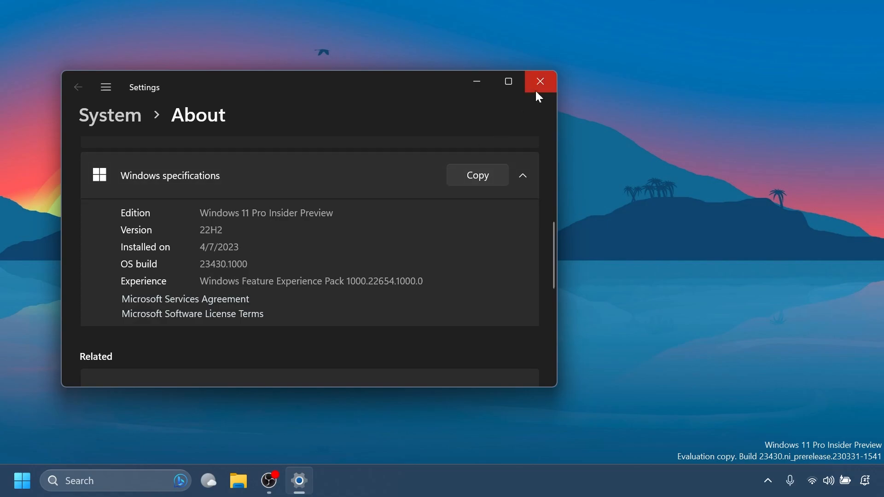
click(540, 81)
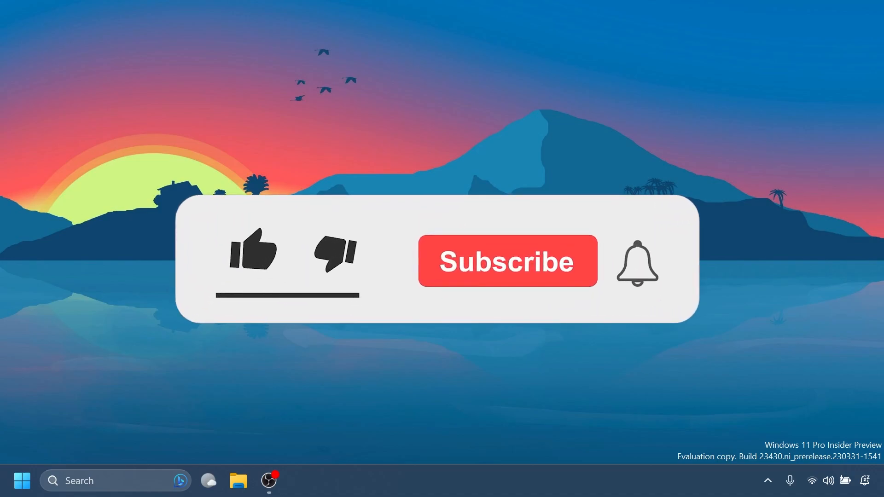
click(253, 253)
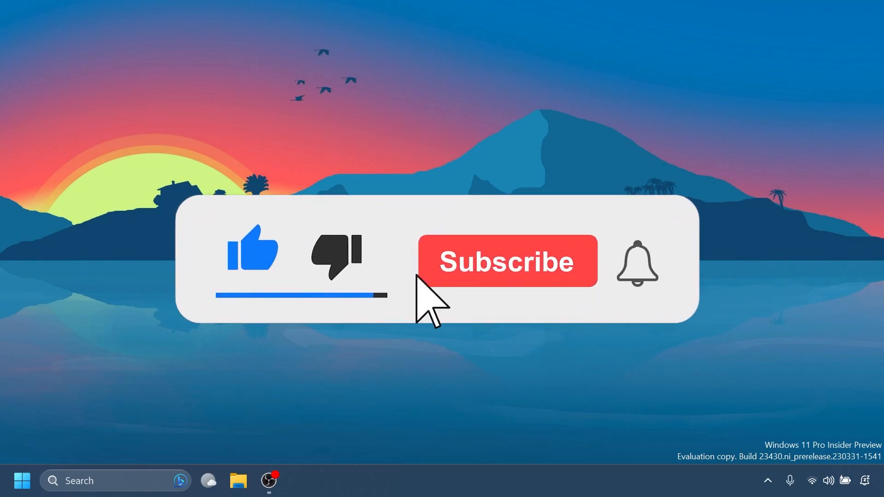
click(505, 260)
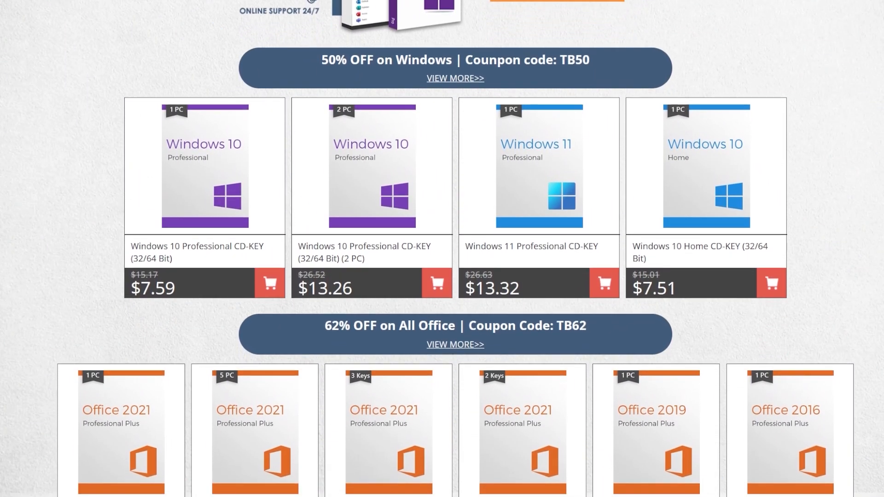
Step: View the cart holding the Windows 10 key and proceed to checkout with the discounted order
scroll(down, 3)
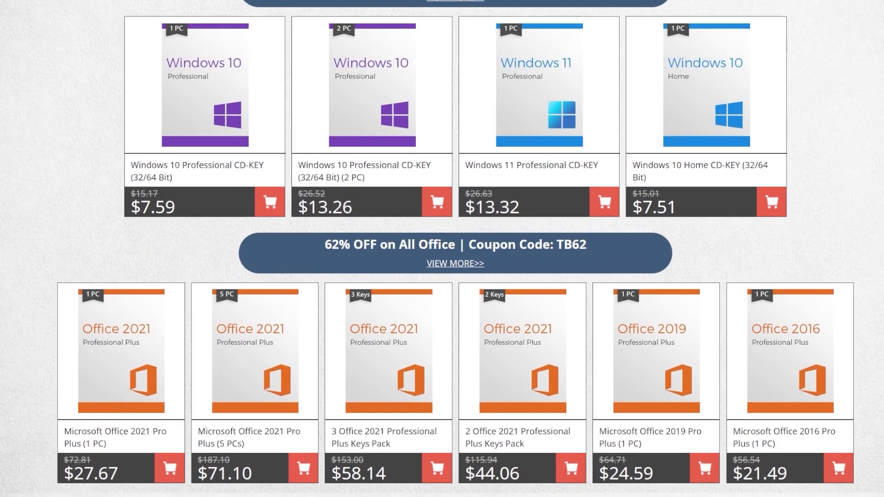
scroll(down, 3)
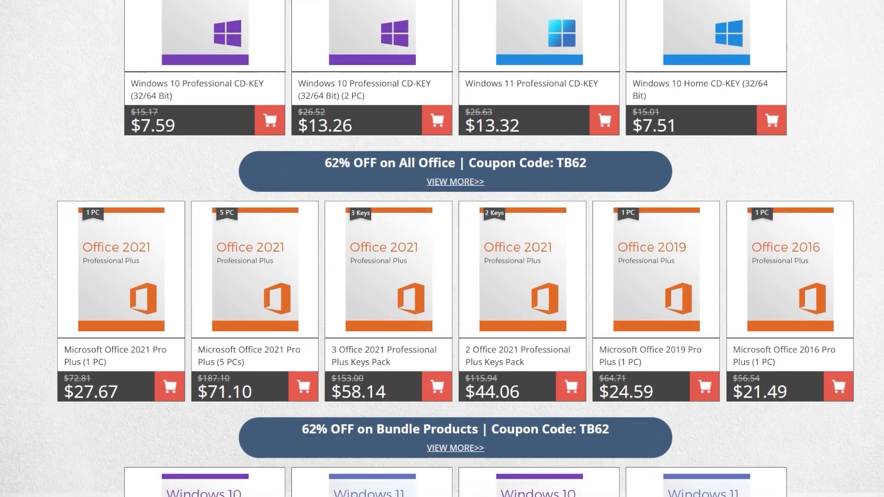
scroll(down, 3)
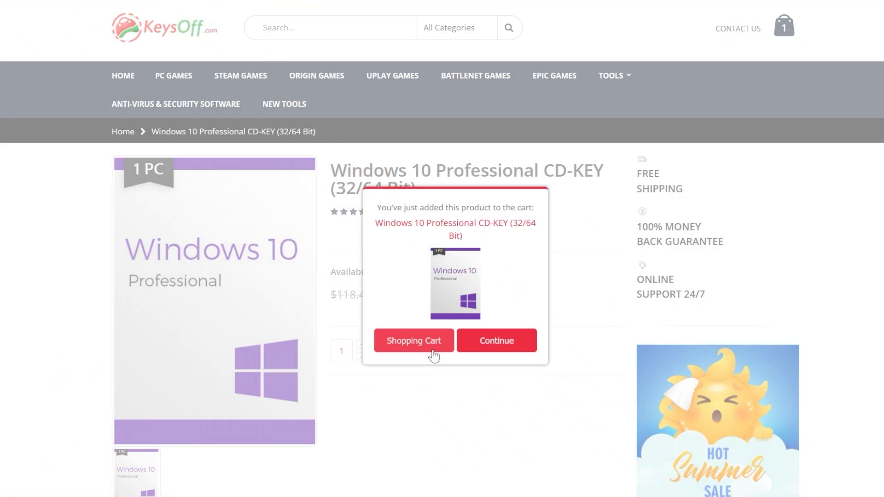
click(413, 342)
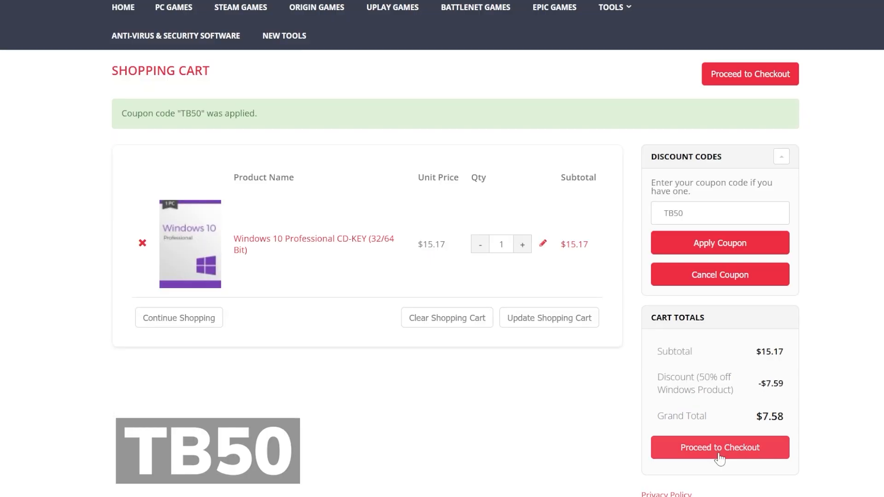
click(719, 448)
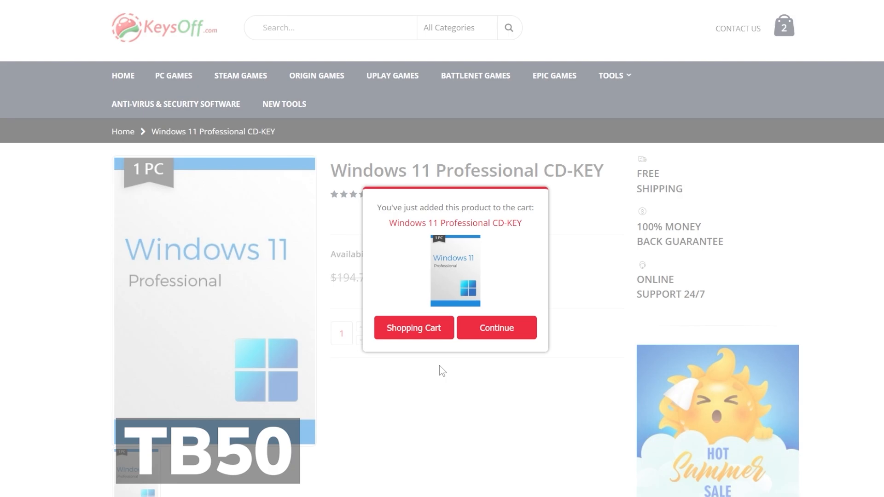
Step: View the Windows 11 Professional and Office 2021 Pro Plus carts and apply the TB62 coupon
click(413, 335)
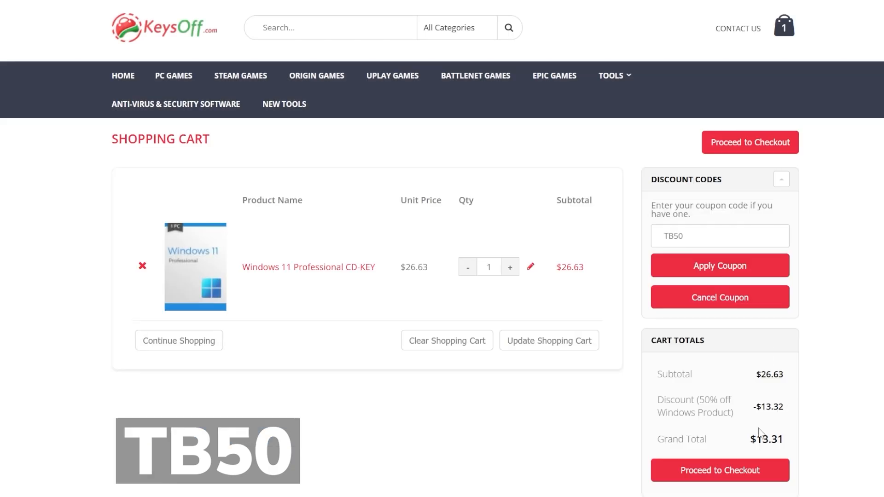
click(423, 354)
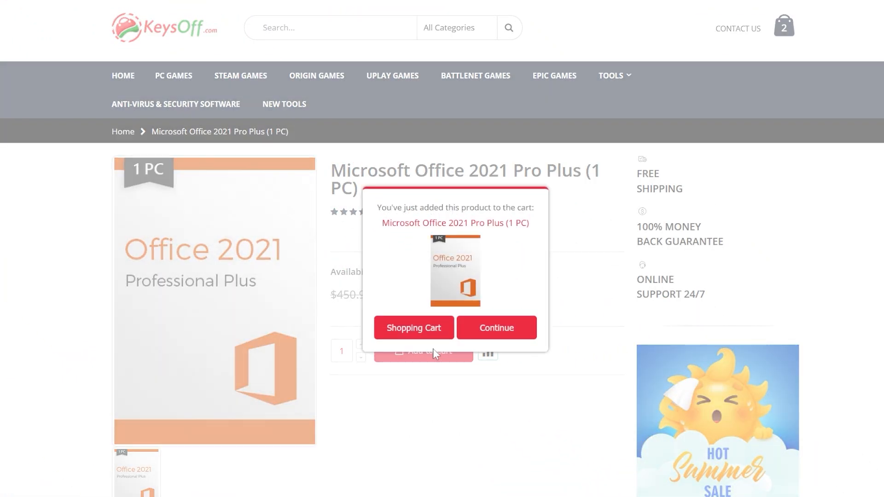
click(413, 330)
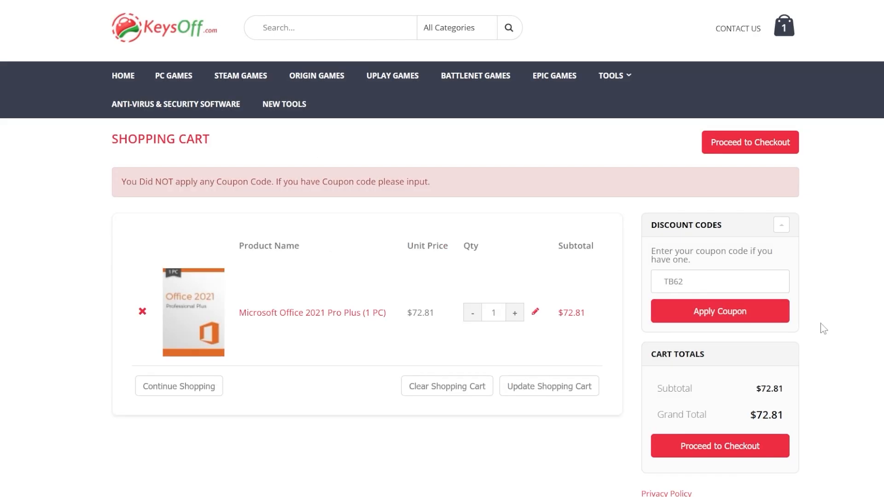
click(719, 311)
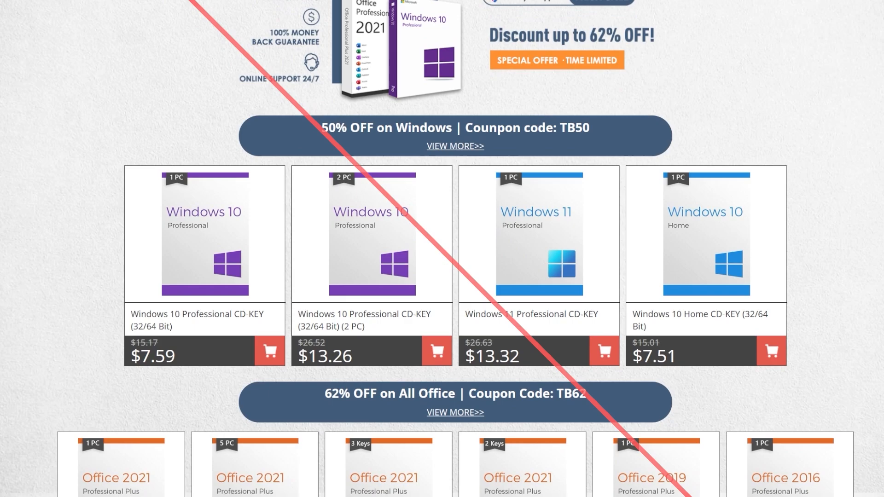
Step: Return to the Settings app and expand the navigation pane of settings categories
scroll(down, 3)
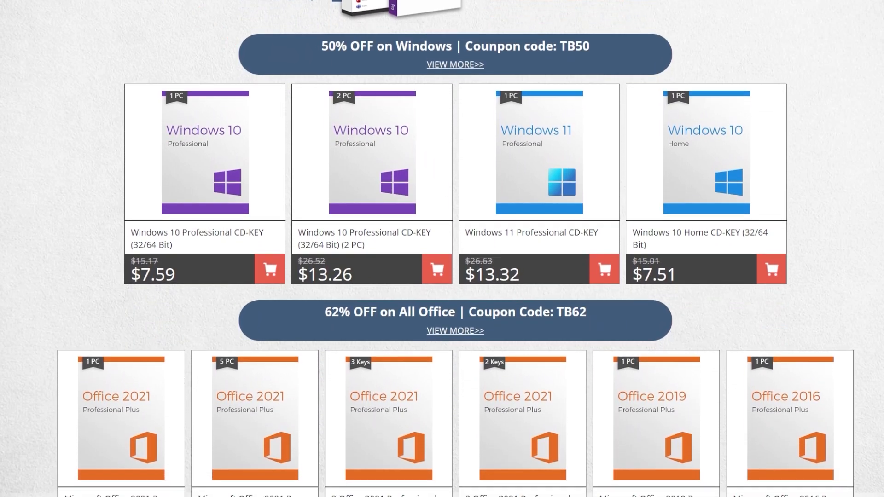
scroll(down, 3)
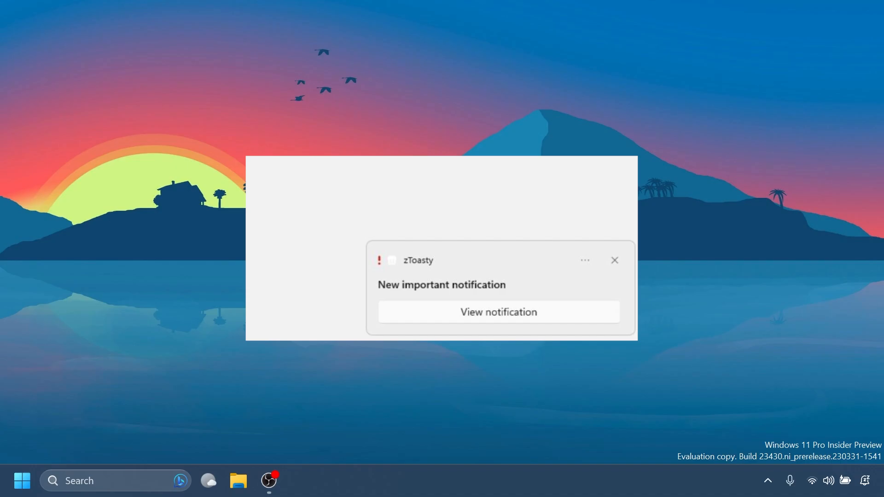
click(298, 480)
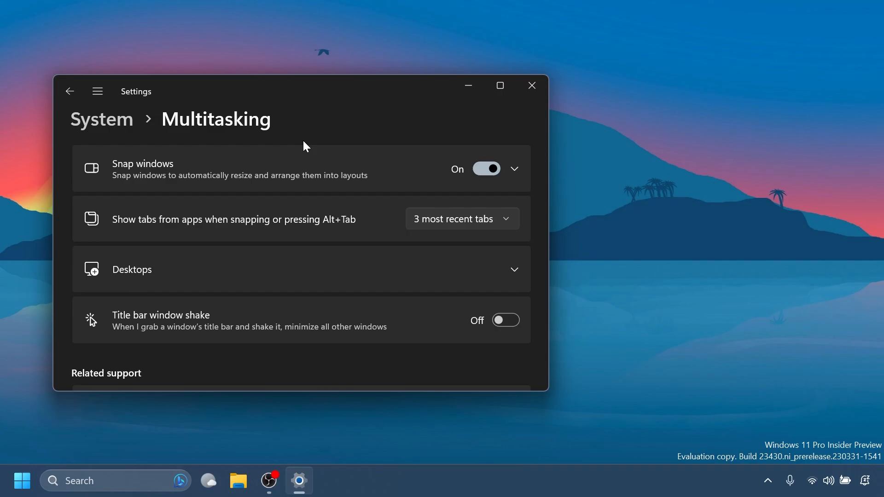
click(97, 91)
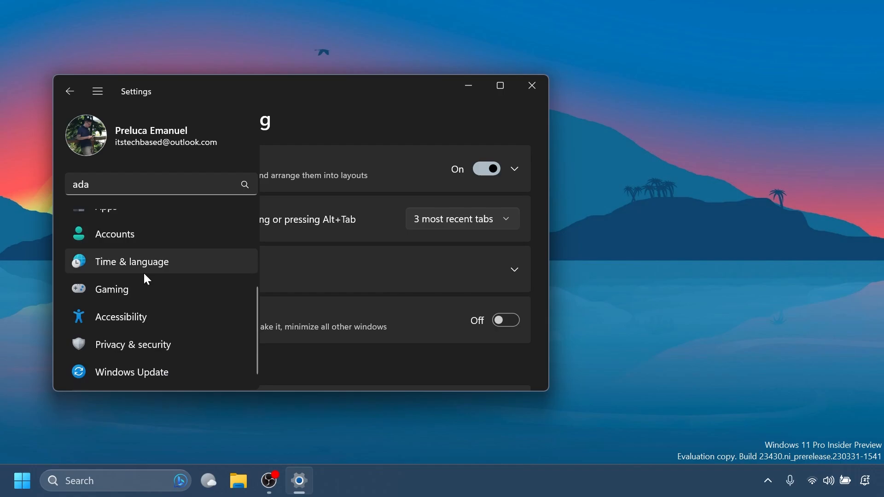
Step: Check the Settings taskbar icon's right-click menu and switch on End Task under Privacy & security > For developers
click(132, 344)
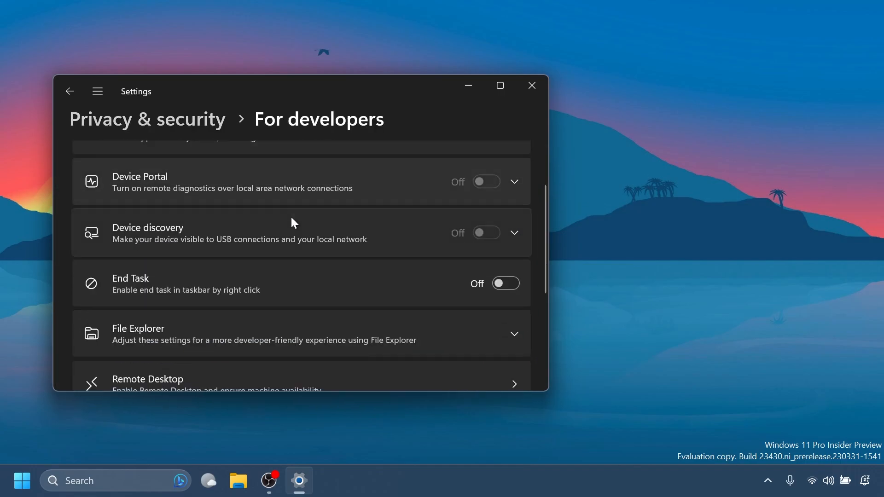
mouse_move(131, 307)
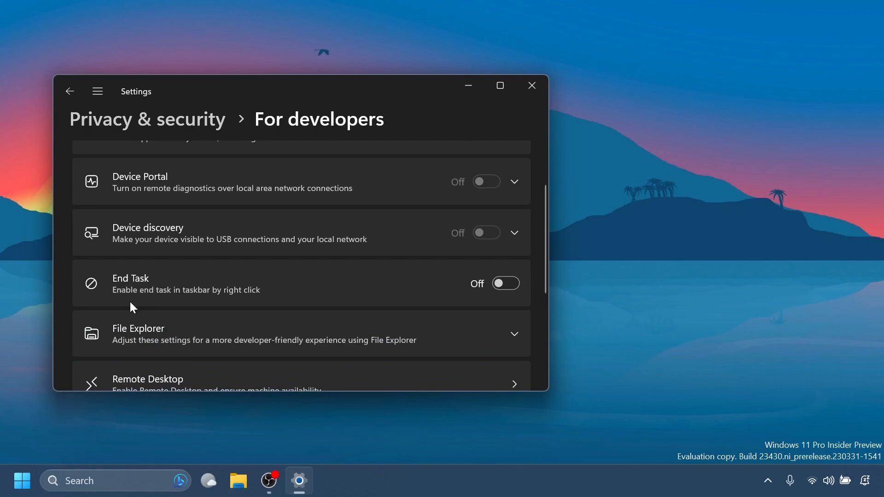
mouse_move(288, 297)
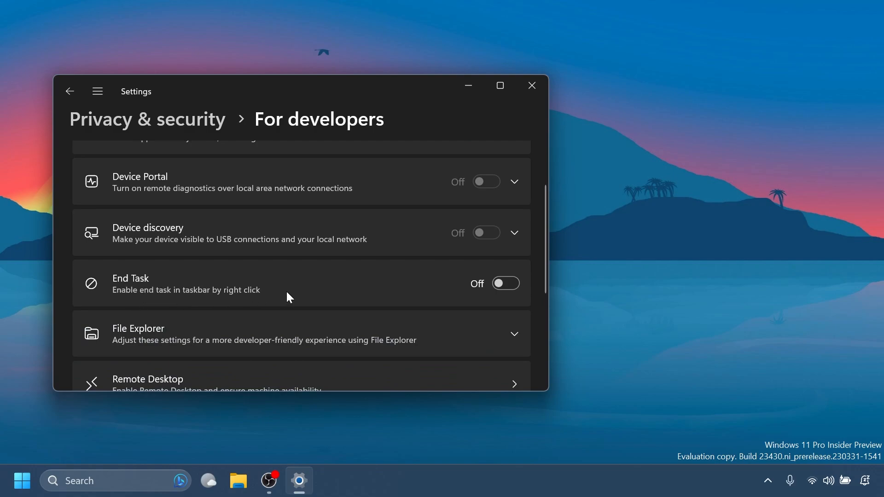
mouse_move(313, 486)
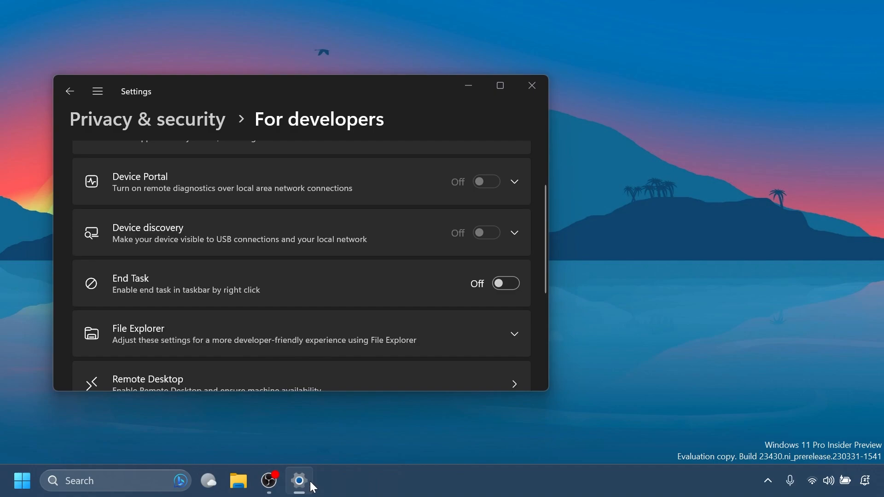
right_click(299, 481)
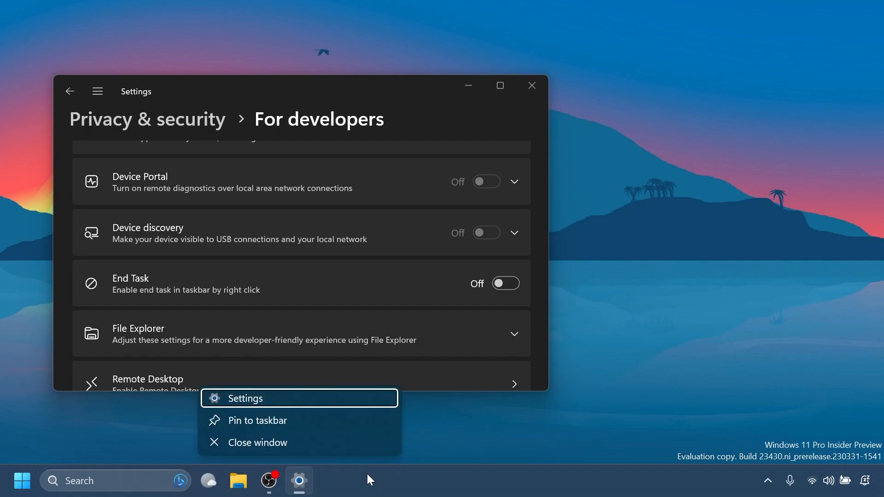
mouse_move(388, 481)
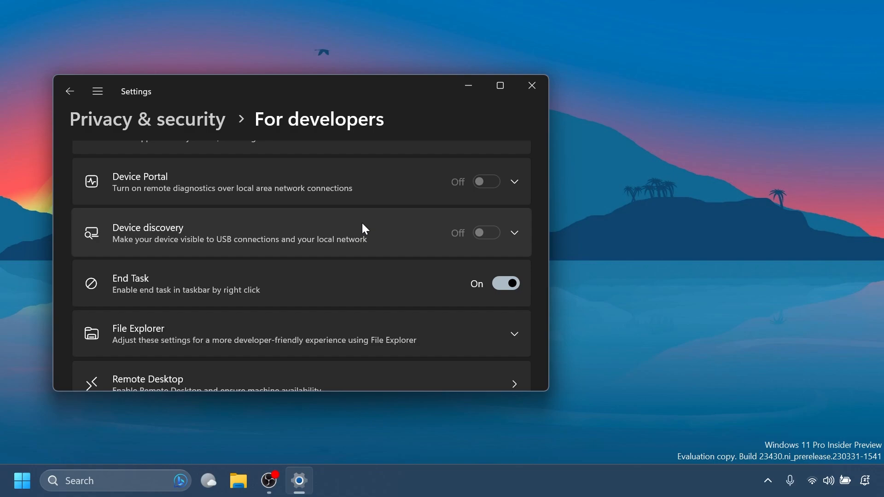
click(97, 91)
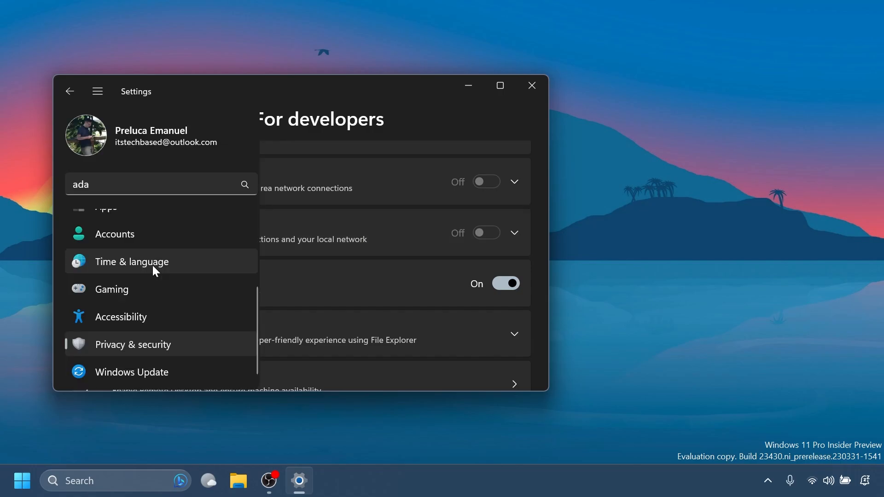
Step: In Time & language > Date & time, toggle 'Hide time and date in the System tray' off, then back on
click(132, 261)
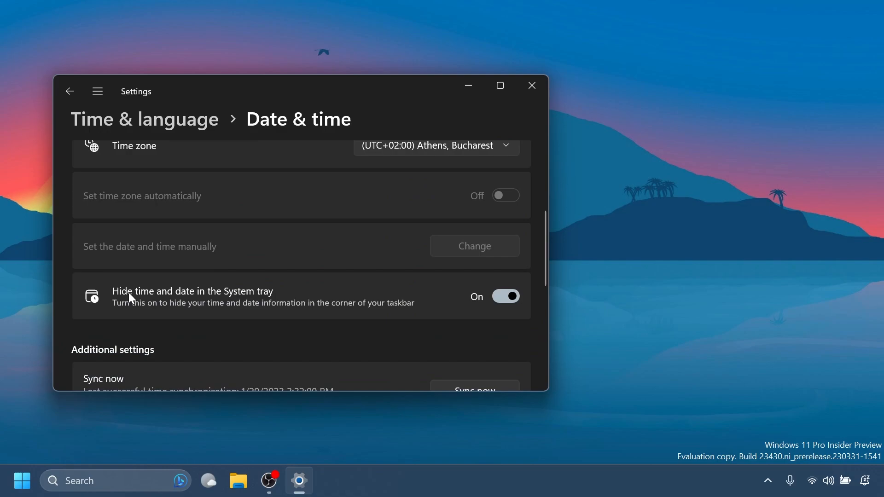
mouse_move(250, 298)
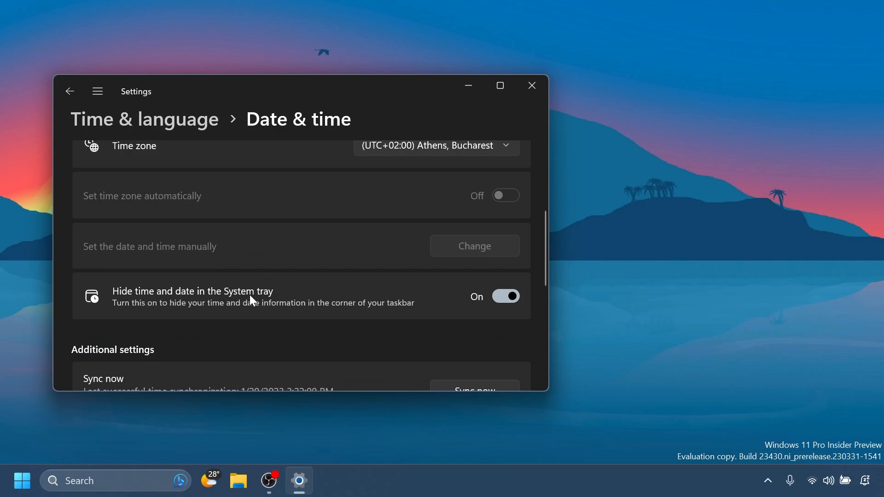
mouse_move(295, 314)
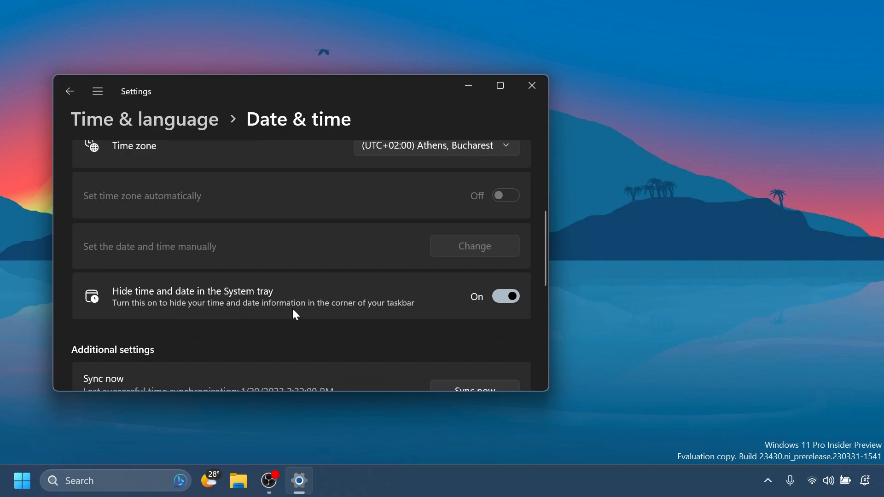
mouse_move(665, 387)
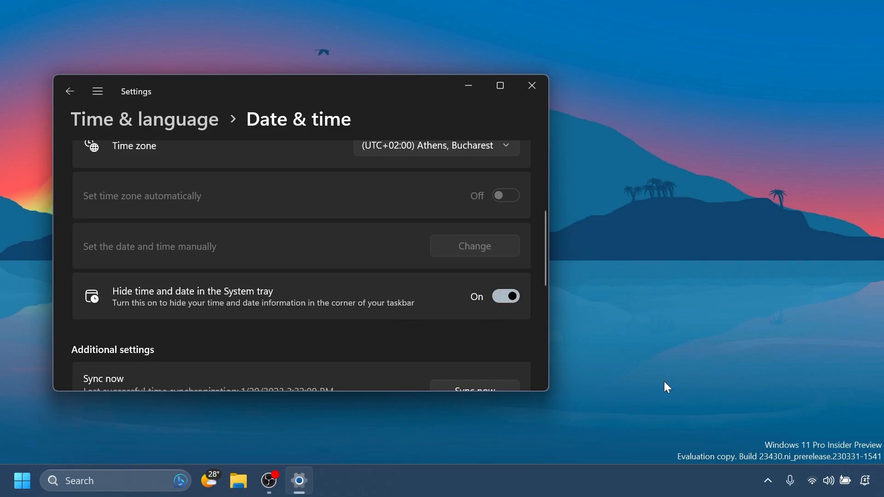
mouse_move(739, 412)
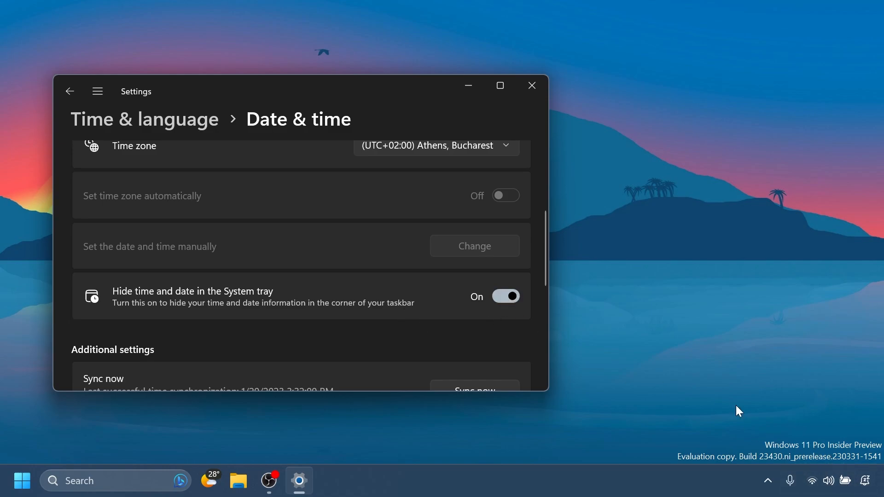
mouse_move(476, 316)
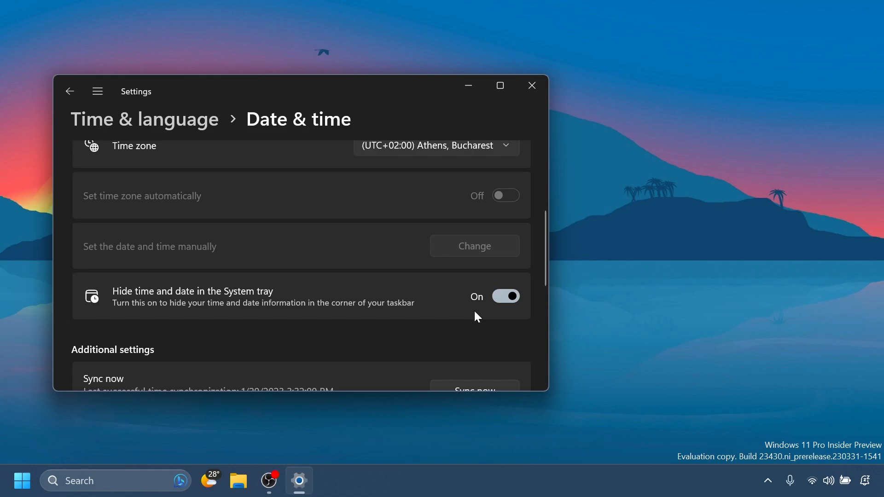
click(505, 295)
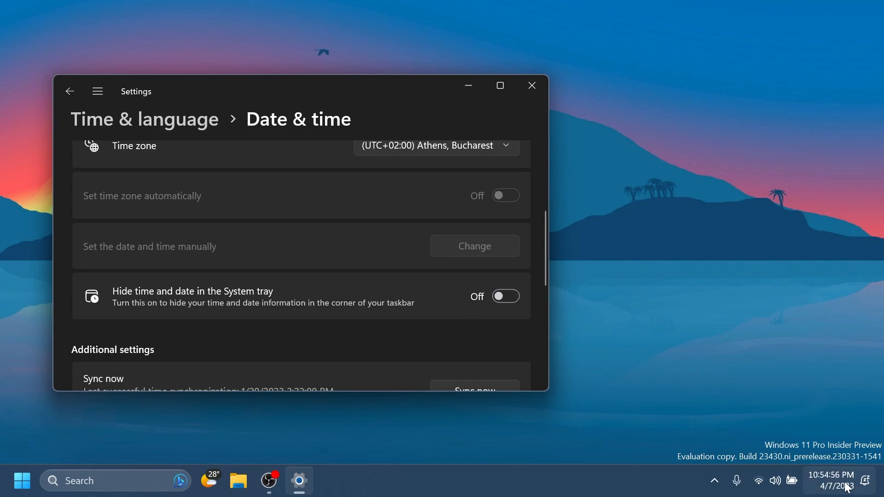
mouse_move(481, 344)
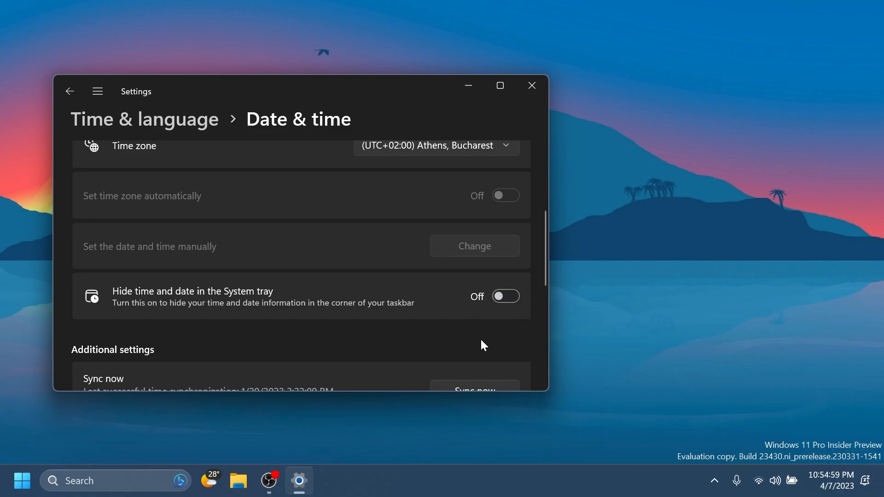
click(504, 296)
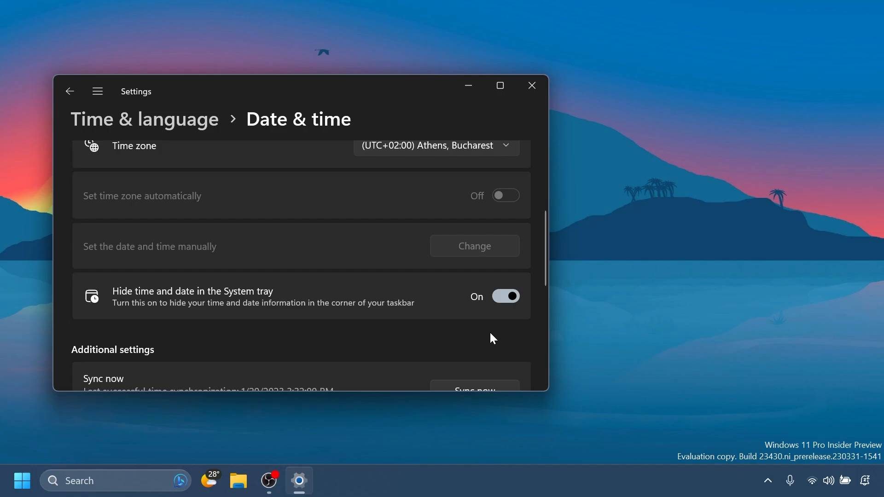
mouse_move(484, 328)
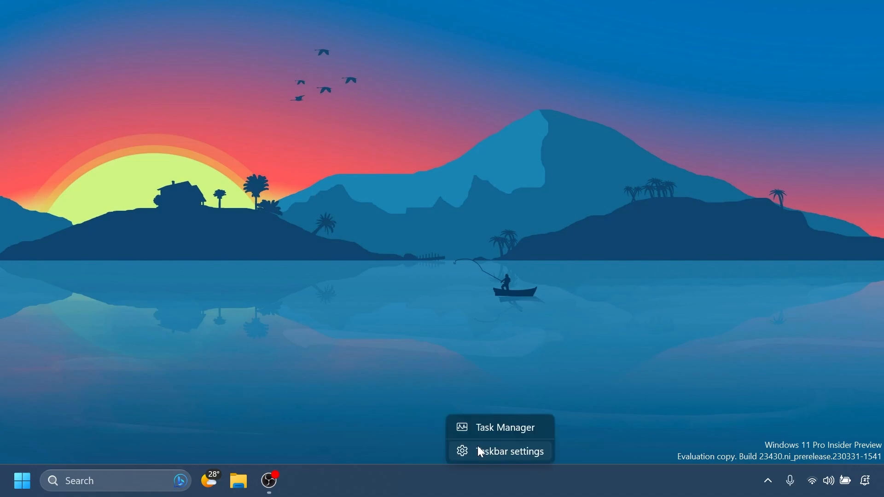
Step: Close Settings and view the taskbar's right-click menu with the clock still hidden
click(504, 427)
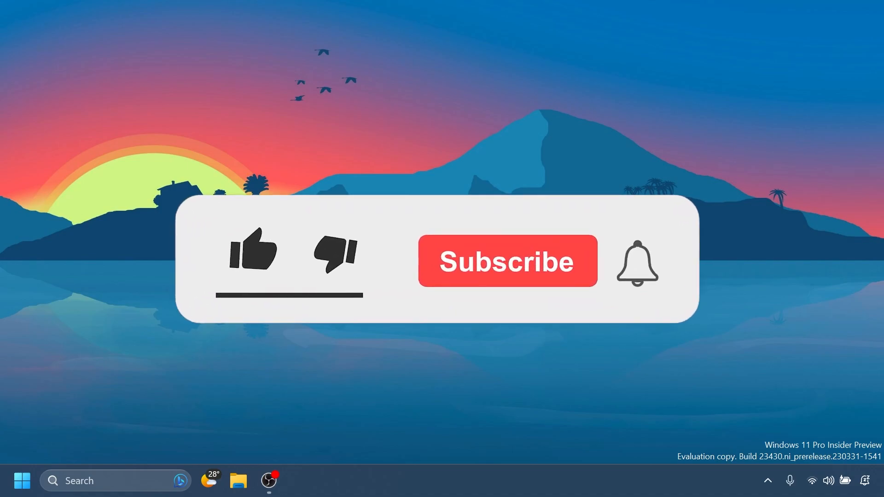
click(252, 252)
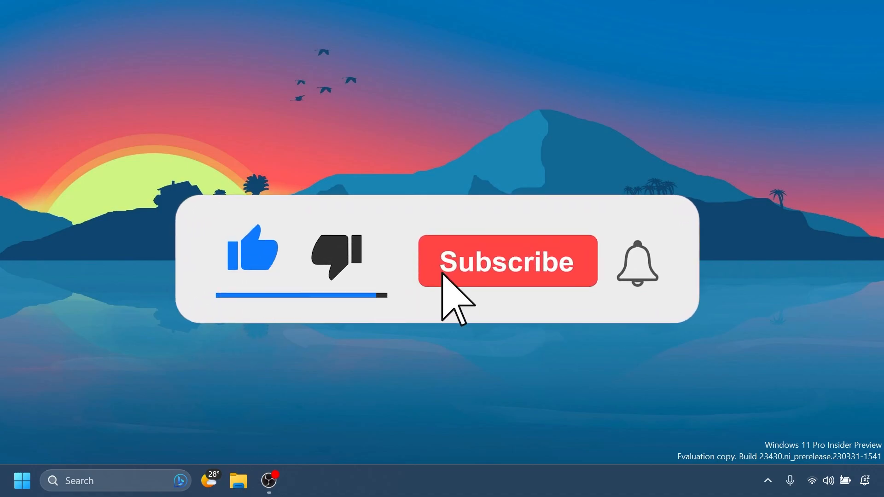
click(505, 260)
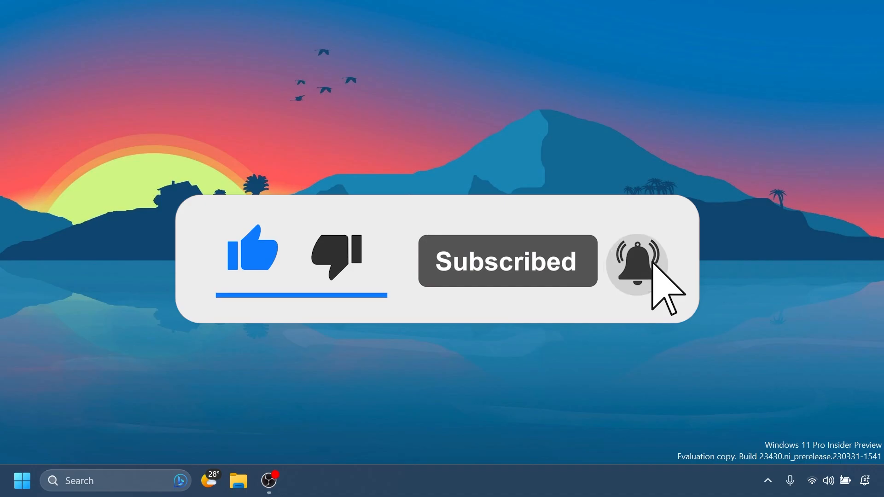